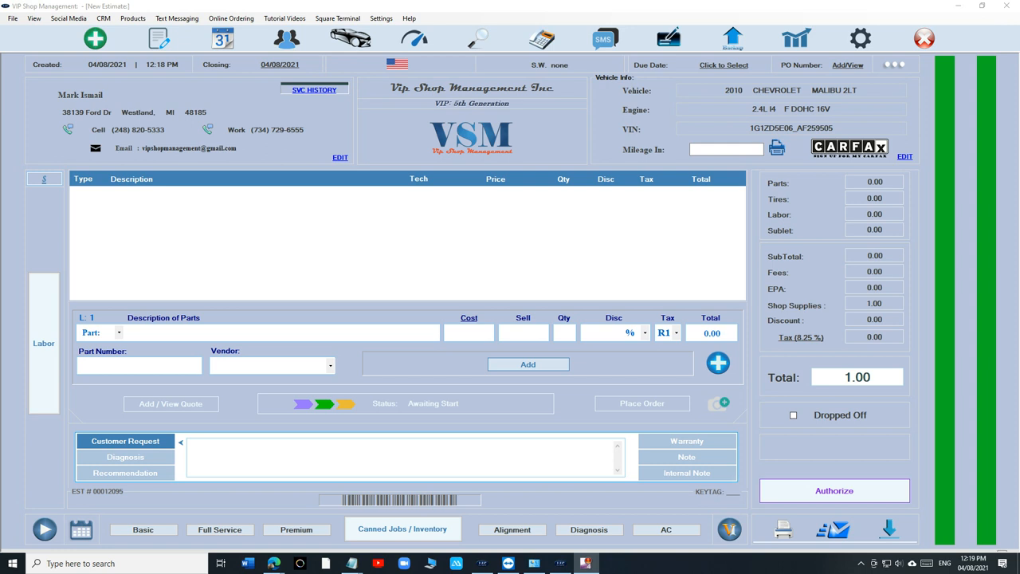
pyautogui.moveTo(302, 181)
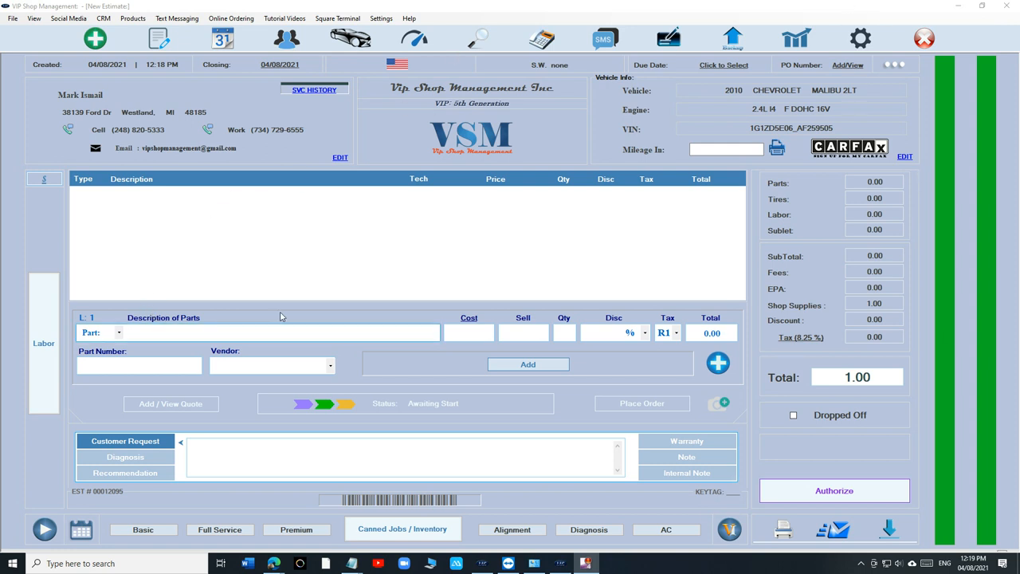
pyautogui.moveTo(335, 304)
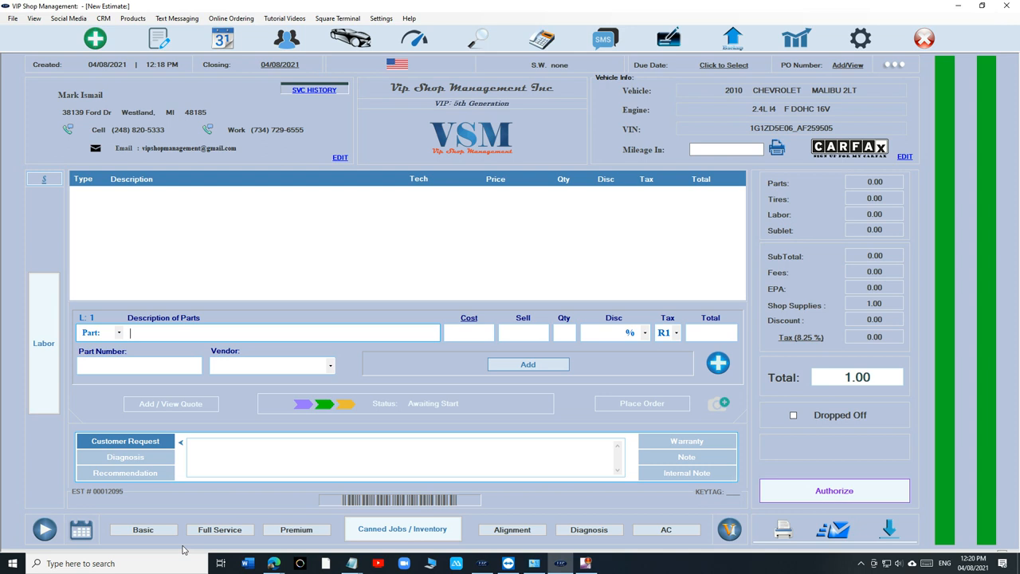
# - Add Basic Oil Change (Synthetic Blend) lines at 17.95 and select several of them
pyautogui.click(143, 529)
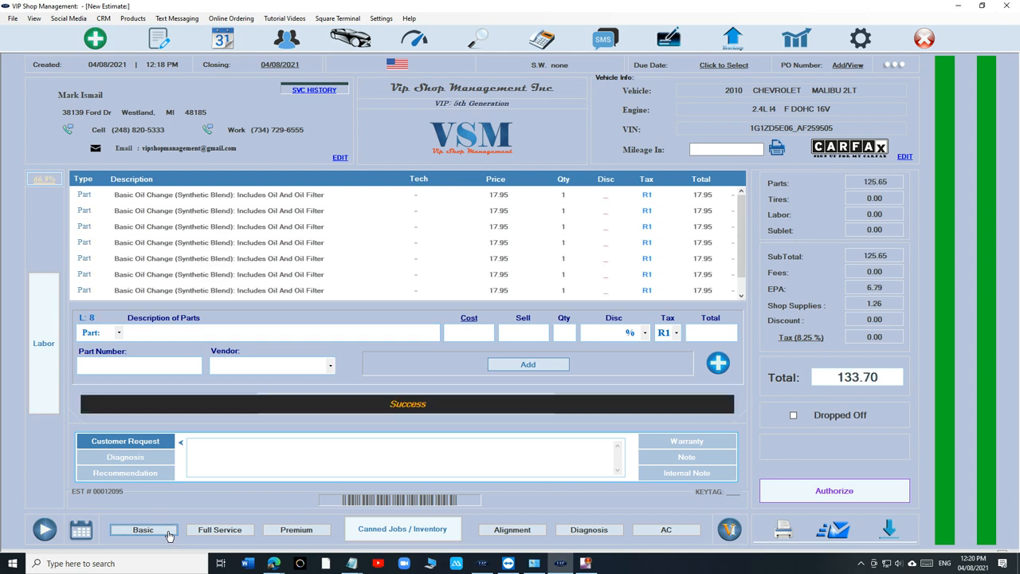
pyautogui.click(231, 273)
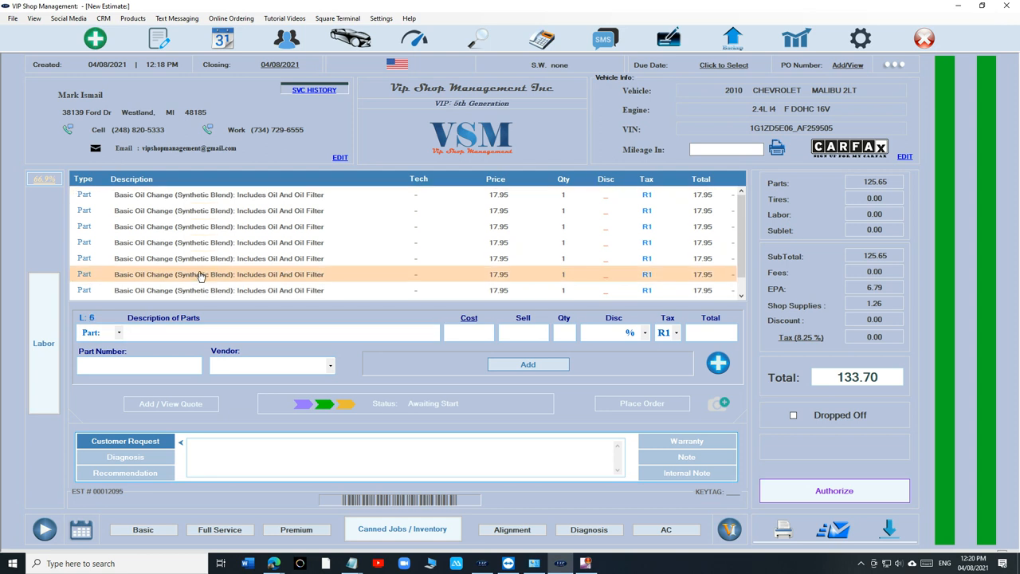
pyautogui.click(143, 529)
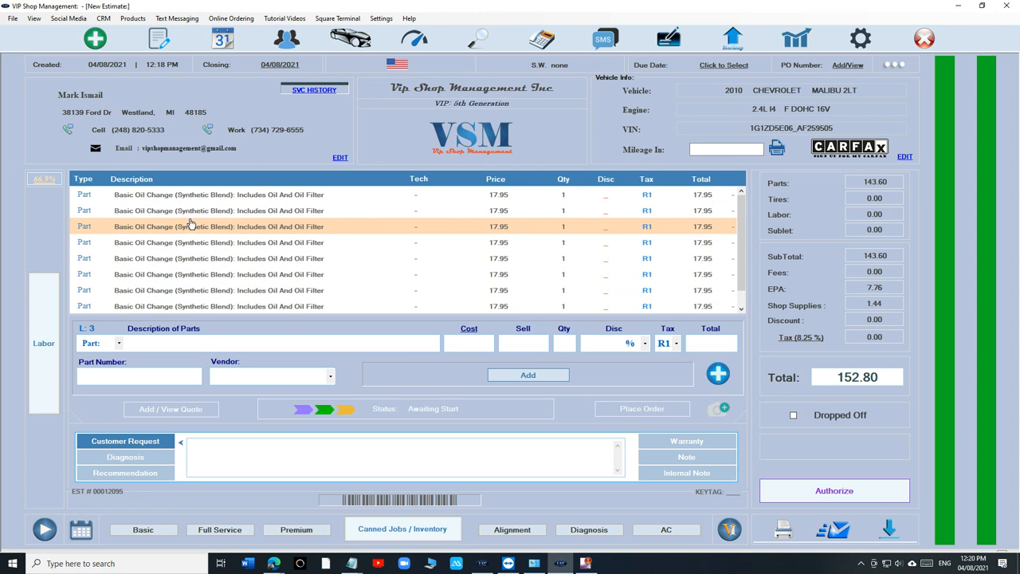
pyautogui.click(200, 194)
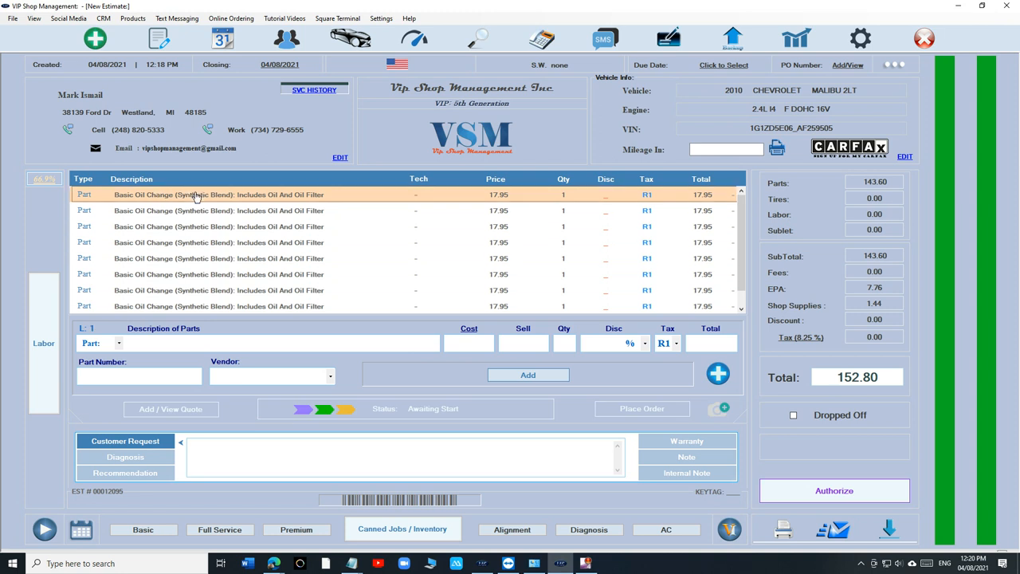
pyautogui.click(195, 306)
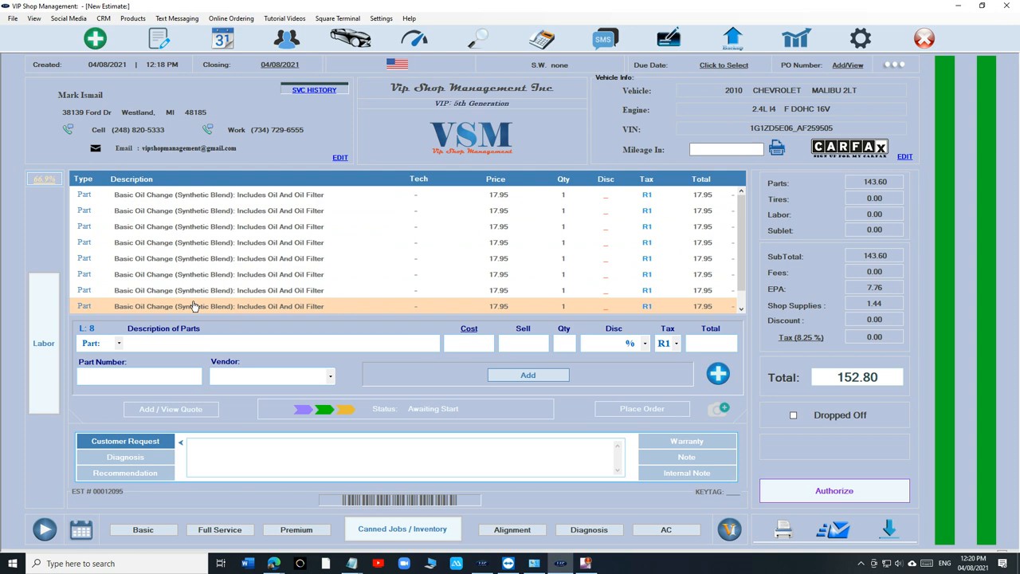
pyautogui.click(215, 258)
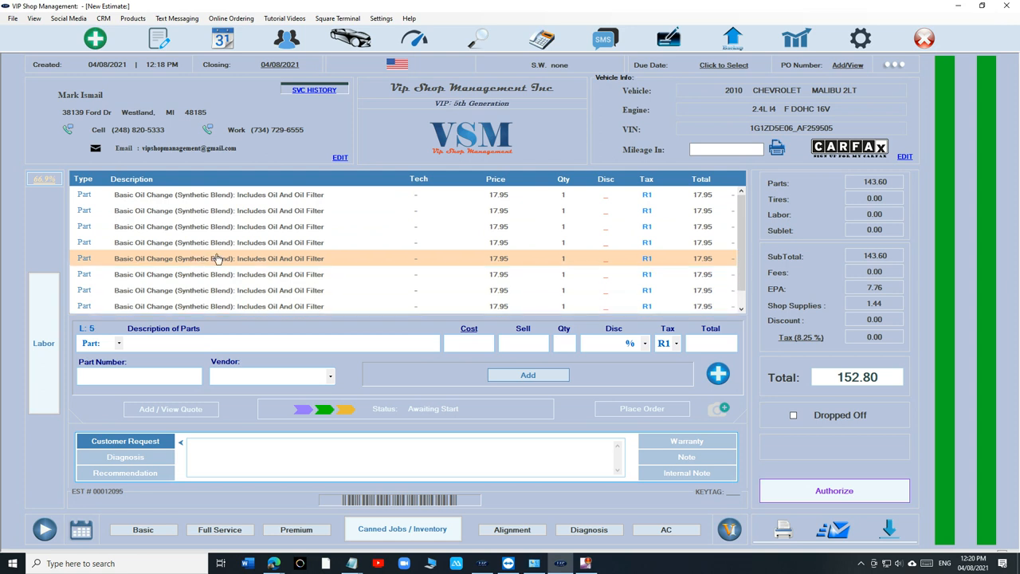
# - Add several Full Service Oil Change (Synthetic Blend) lines at 34.95 each, totalling 576.39
pyautogui.click(239, 258)
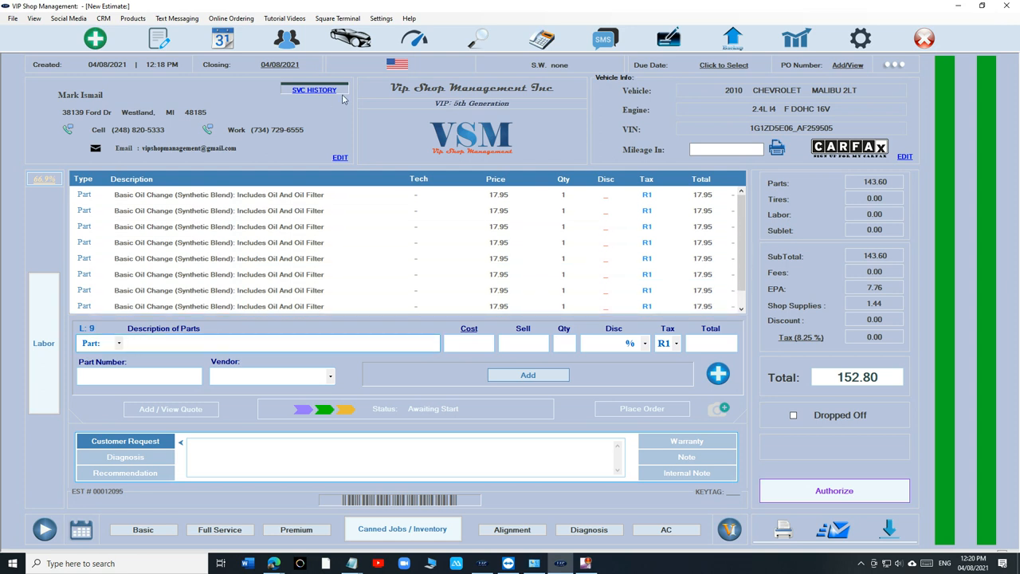
pyautogui.click(279, 342)
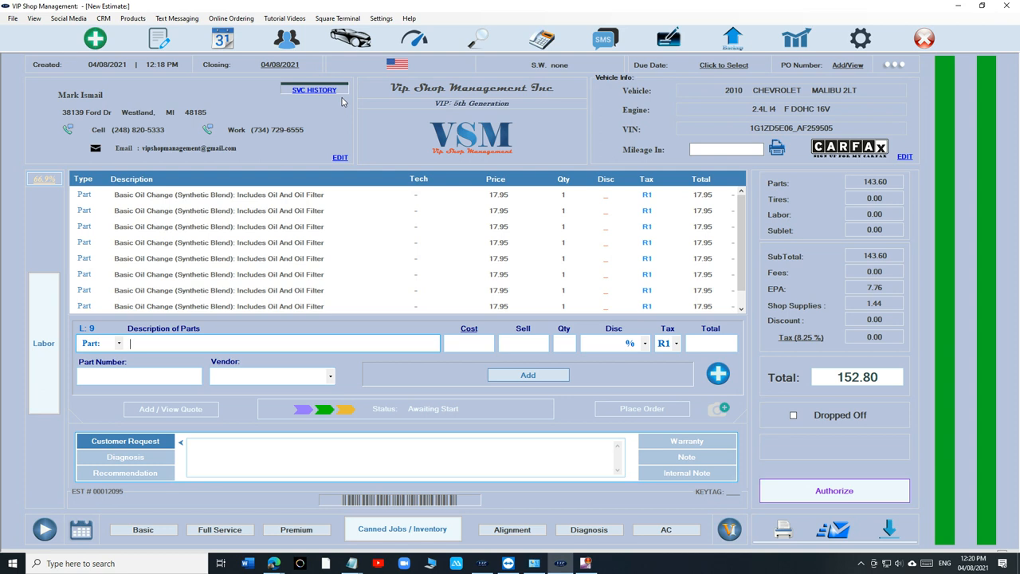
pyautogui.click(220, 529)
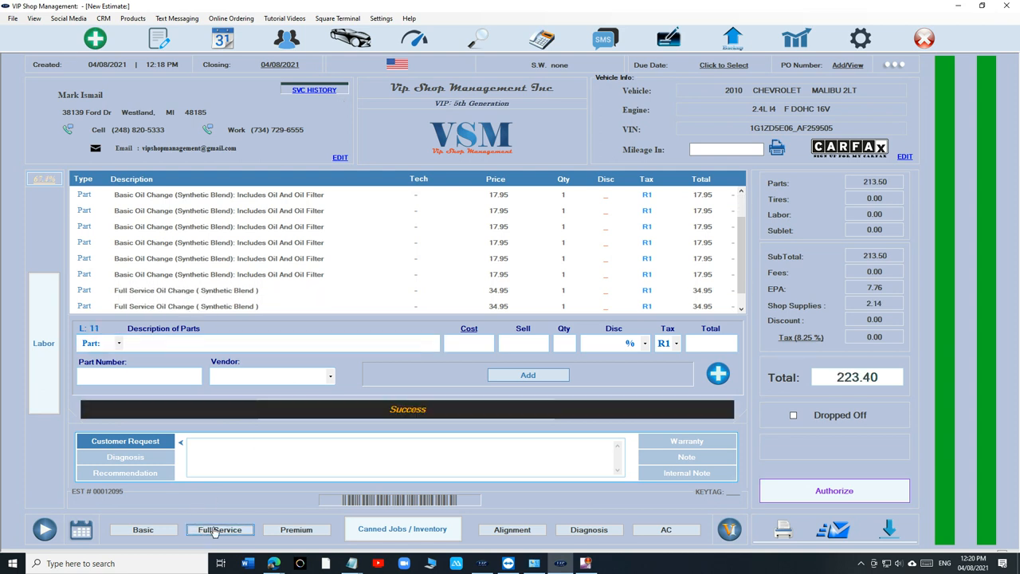
pyautogui.click(220, 529)
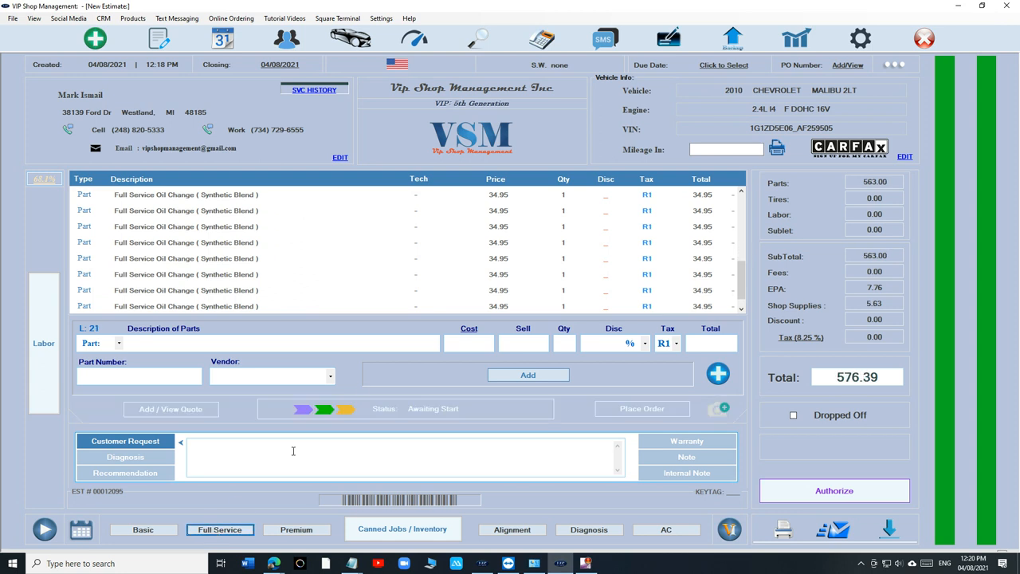
pyautogui.click(453, 290)
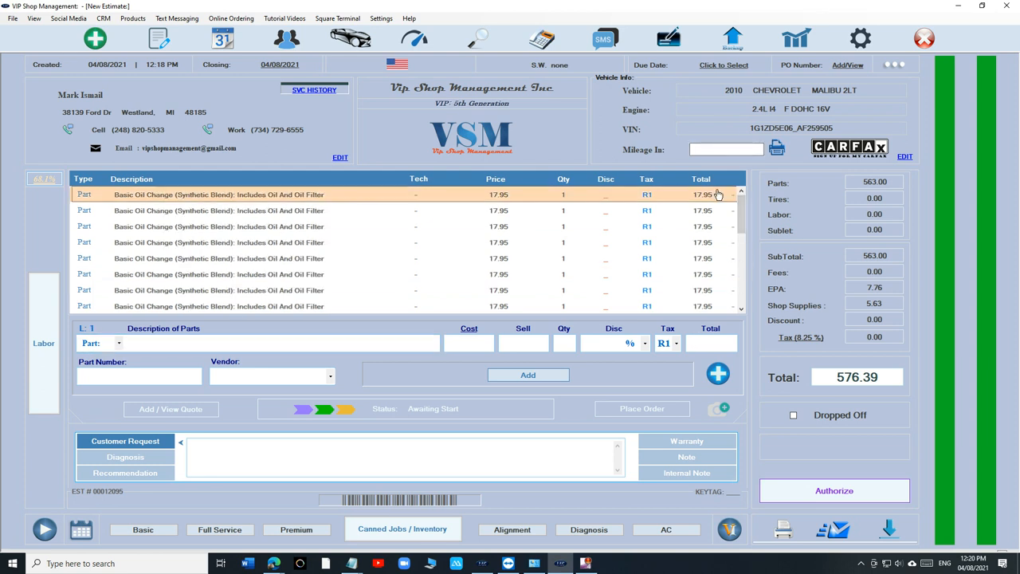
# - Select the first estimate line, then two Basic Oil Change lines in the list
pyautogui.click(438, 306)
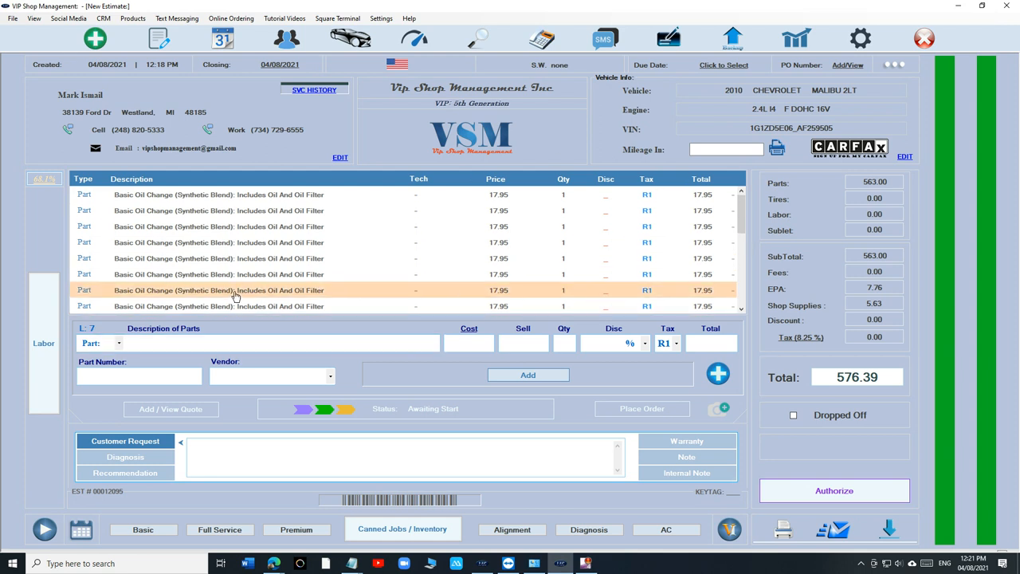
pyautogui.click(231, 306)
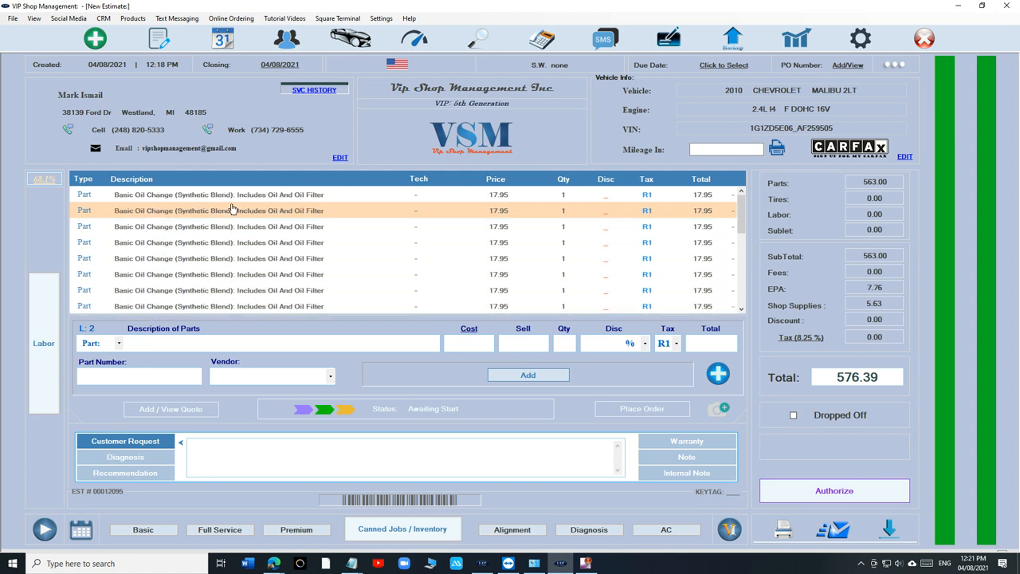
pyautogui.click(239, 227)
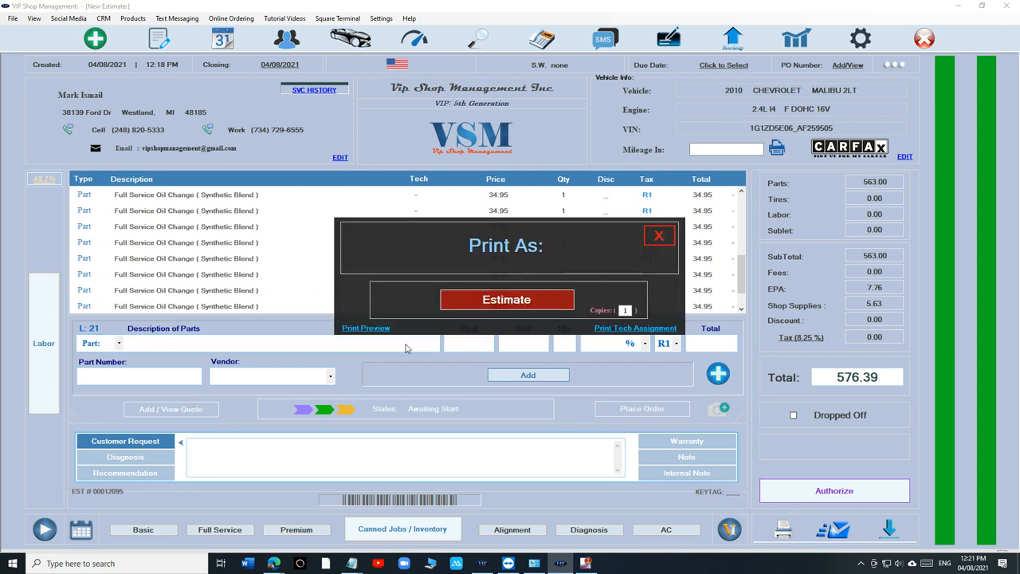
# - Preview the printed estimate, scroll through the oil change lines, and close the preview
pyautogui.click(365, 328)
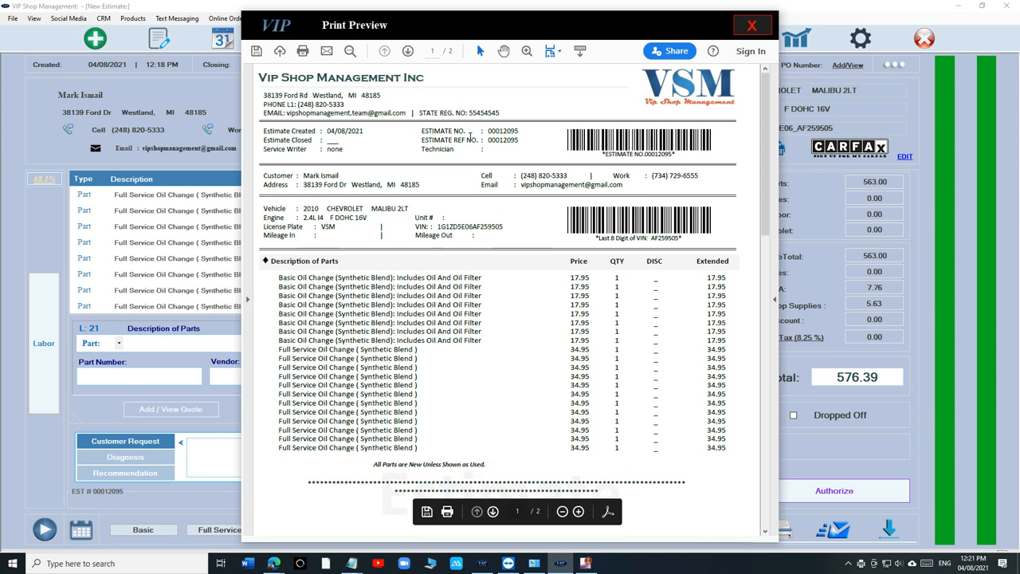
pyautogui.scroll(-3)
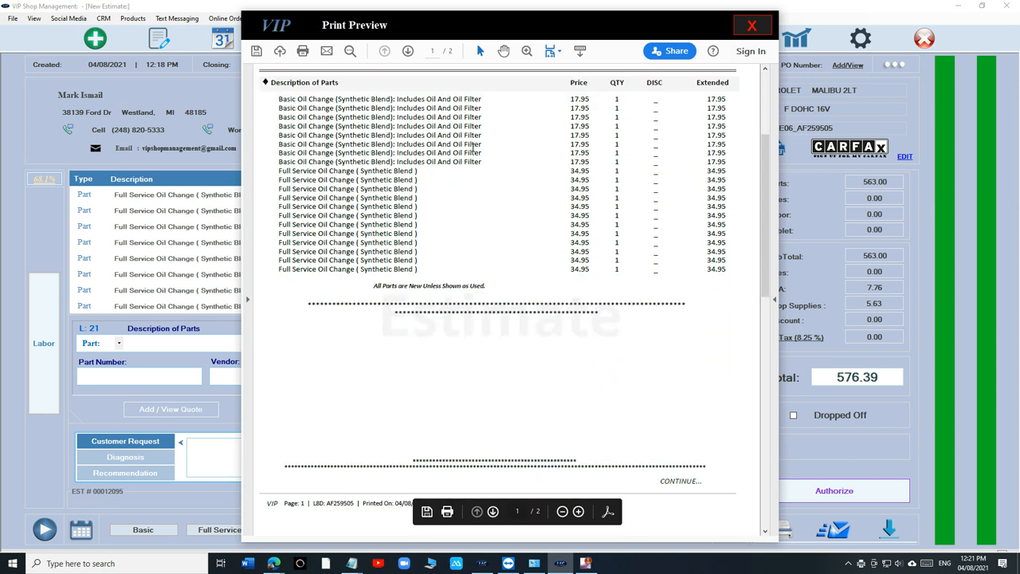
pyautogui.click(752, 25)
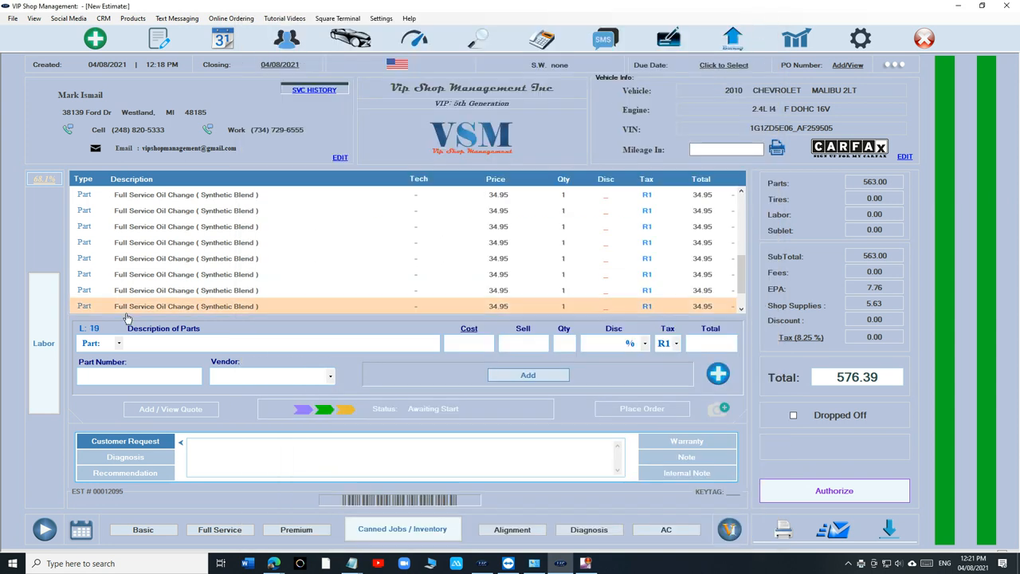
# - Clear all parts and labor lines from the estimate, leaving the total at 1.00
pyautogui.click(142, 529)
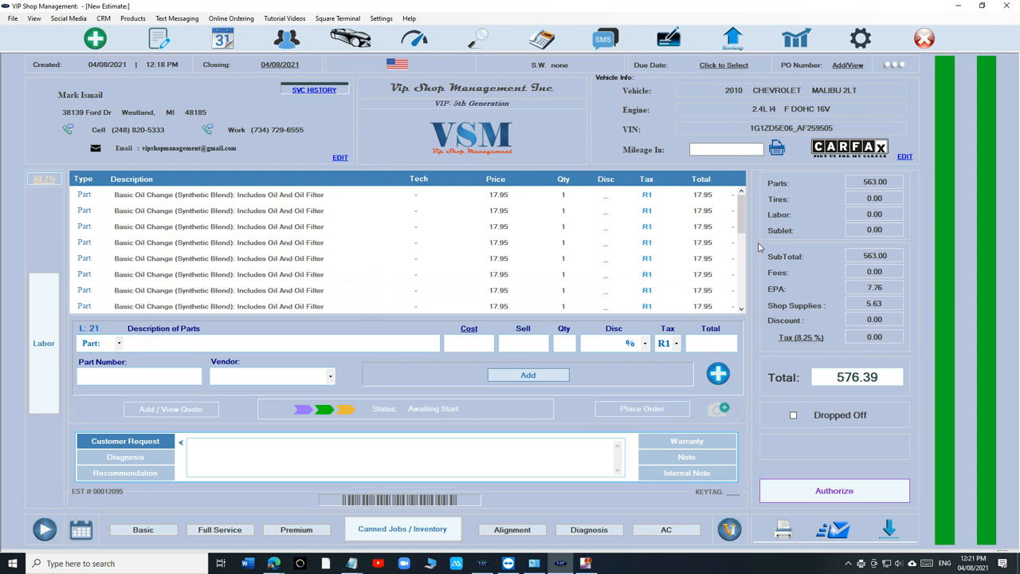
pyautogui.click(894, 64)
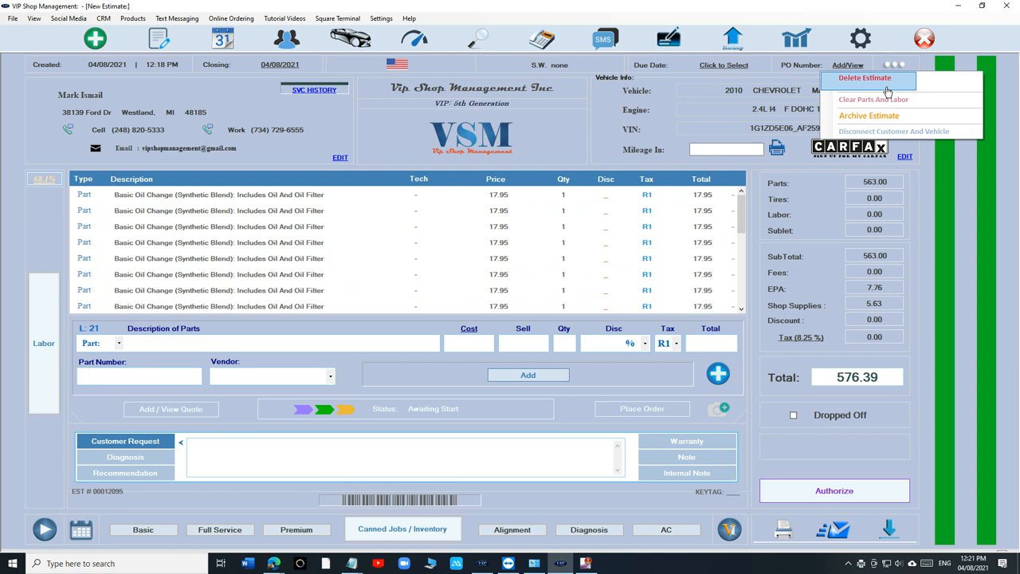
pyautogui.click(872, 99)
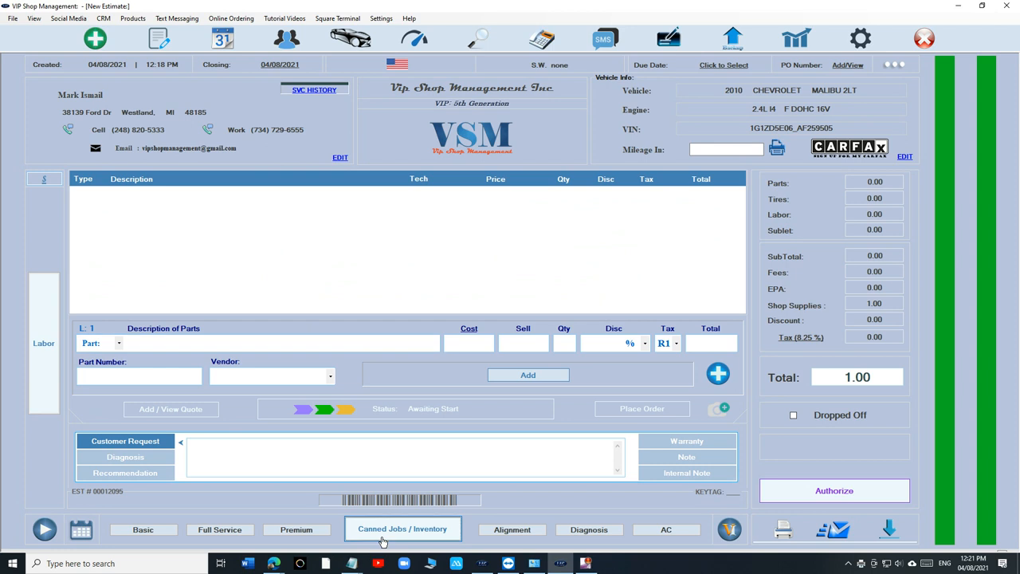
# - Add the Sway Bar Links (Front) and Water Pump (External) canned jobs to the estimate
pyautogui.click(401, 529)
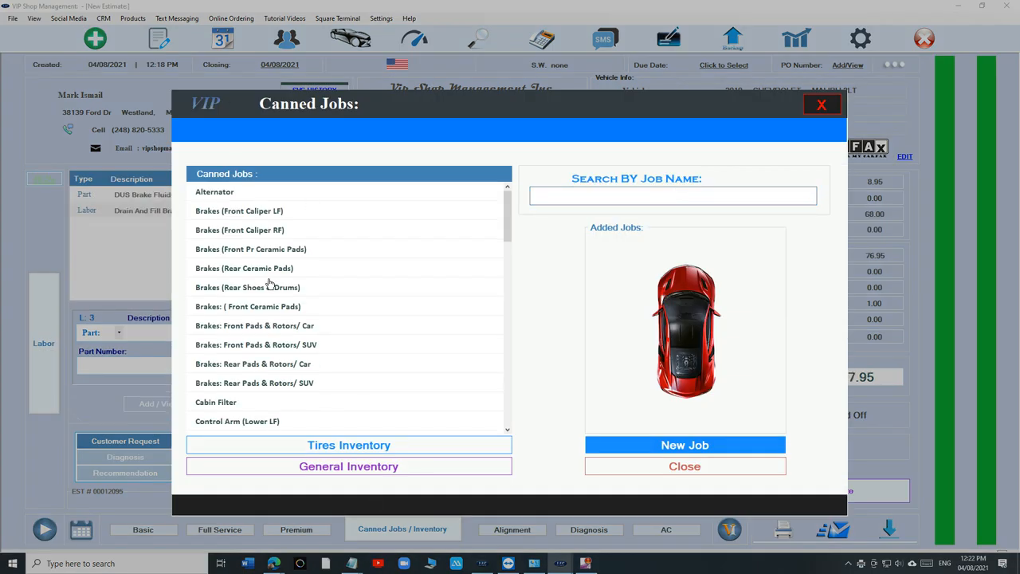
pyautogui.moveTo(269, 347)
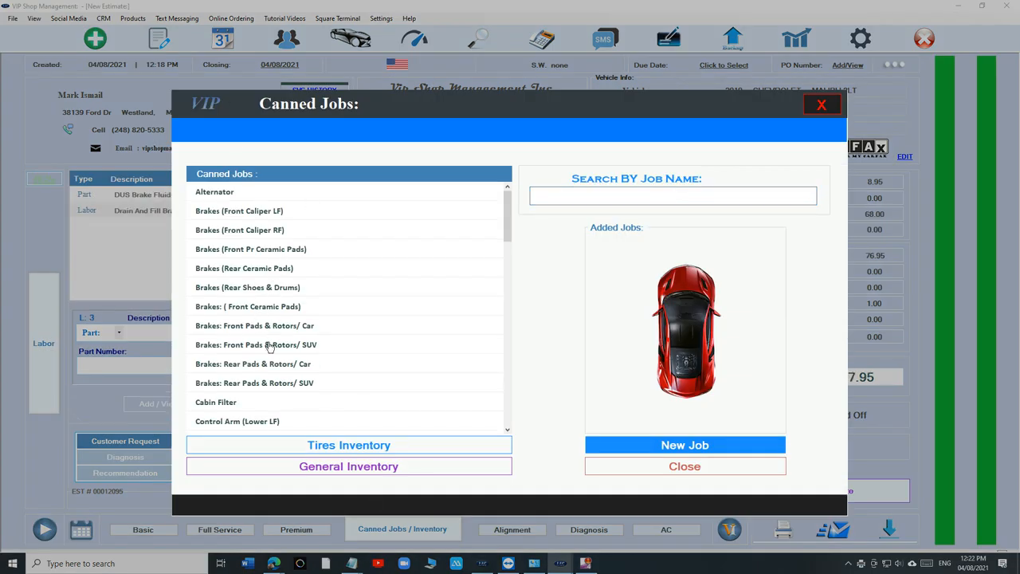
pyautogui.scroll(-3)
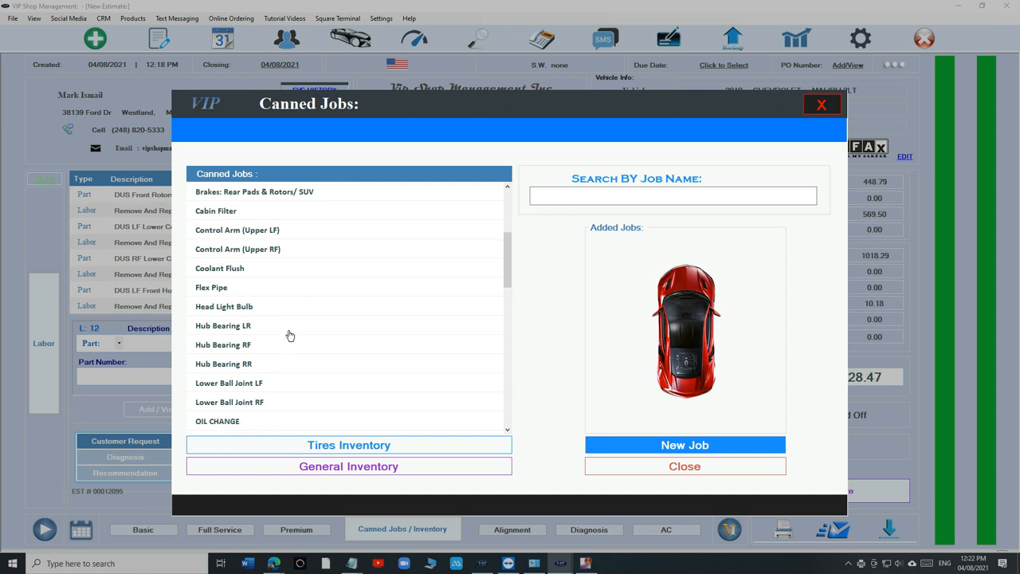
pyautogui.scroll(-3)
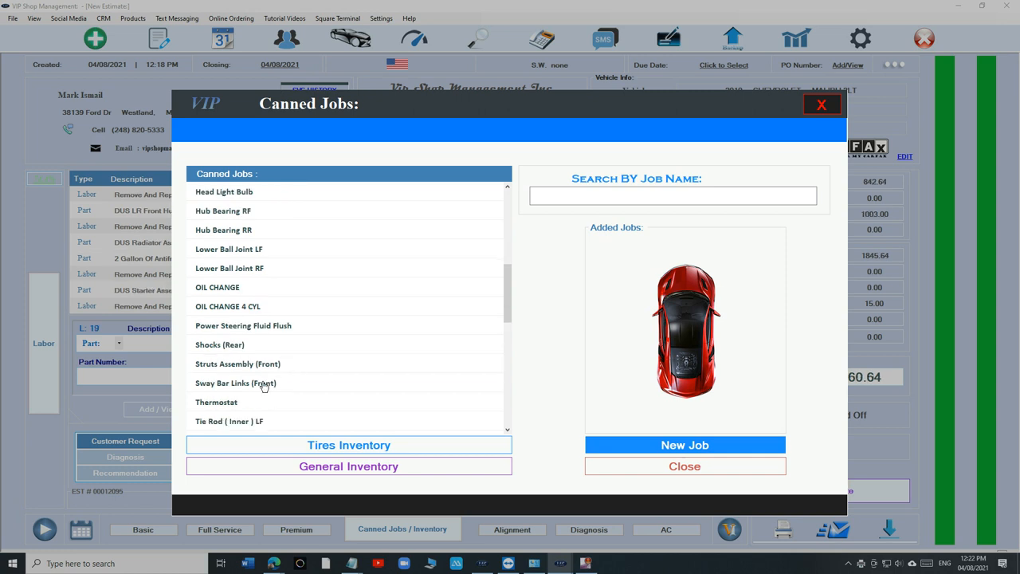
pyautogui.doubleClick(235, 382)
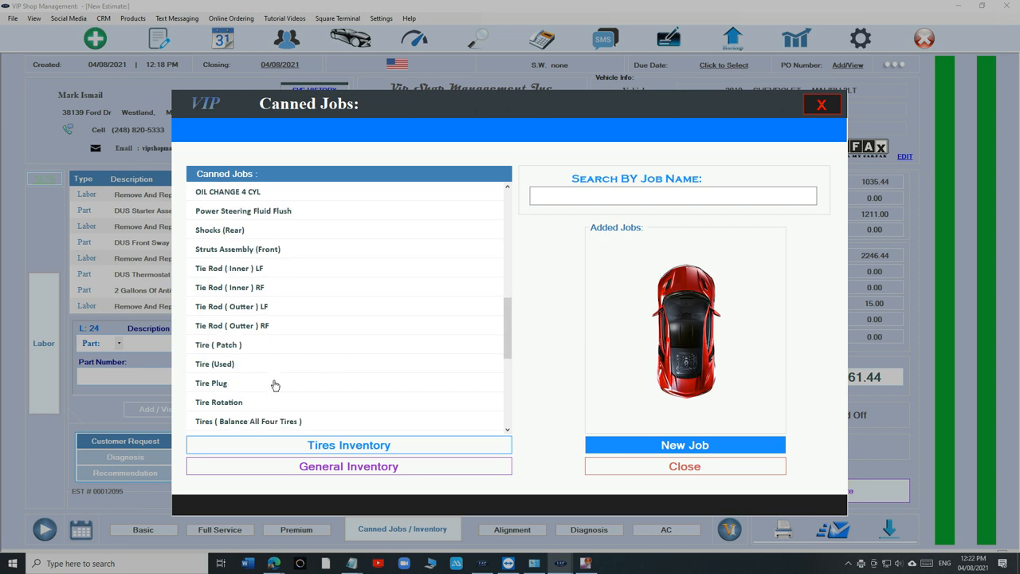
pyautogui.scroll(-3)
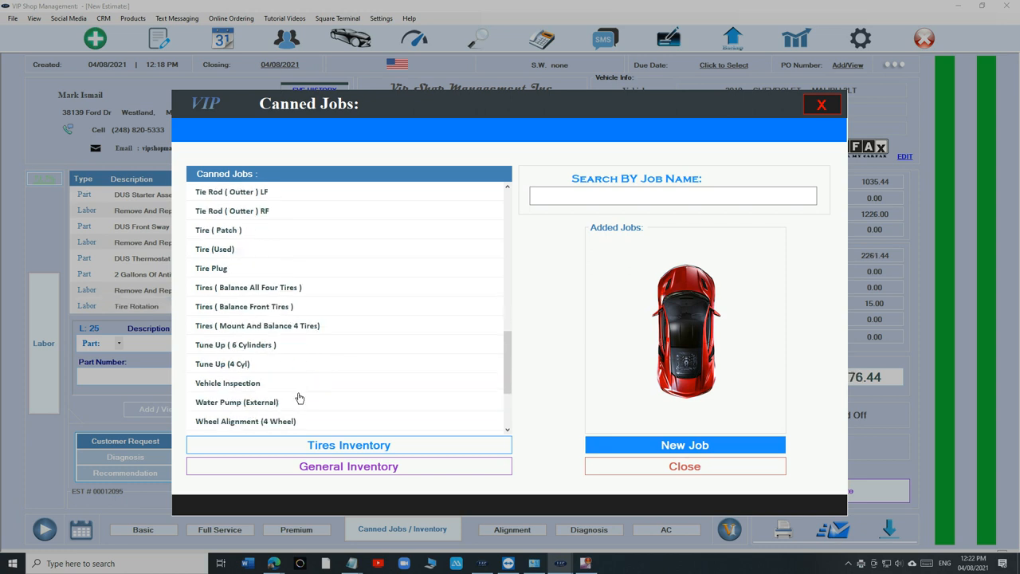
pyautogui.doubleClick(246, 421)
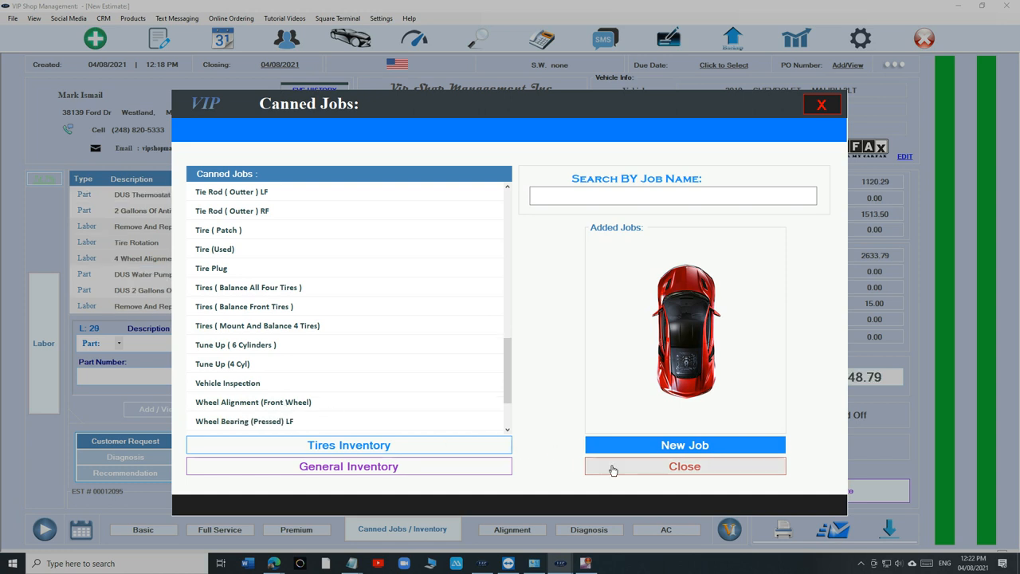
# - Close Canned Jobs, select the brake fluid flush and DUS Brake Fluid lines, and scroll
pyautogui.click(684, 467)
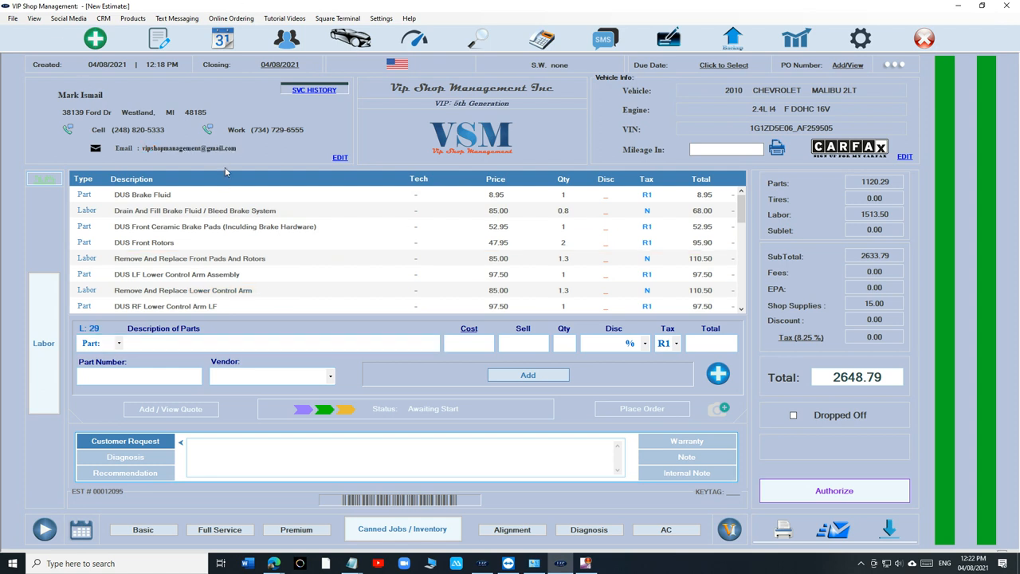
pyautogui.click(381, 211)
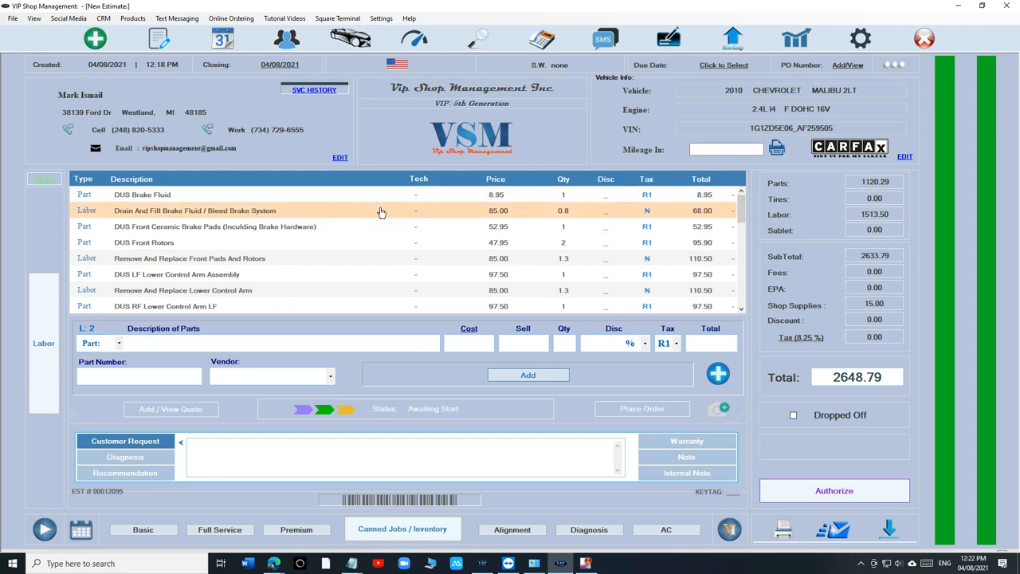
pyautogui.moveTo(341, 214)
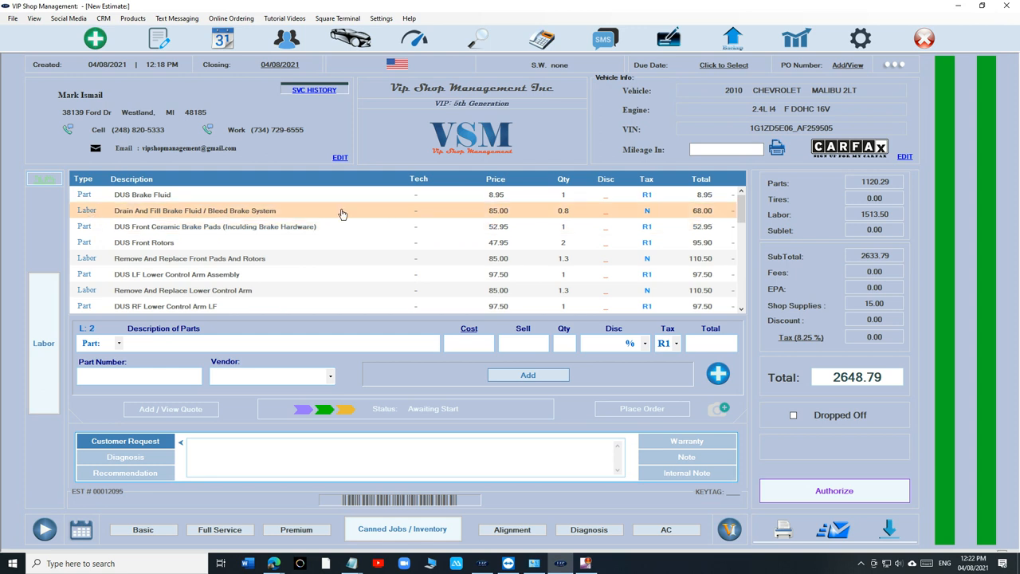
pyautogui.moveTo(399, 221)
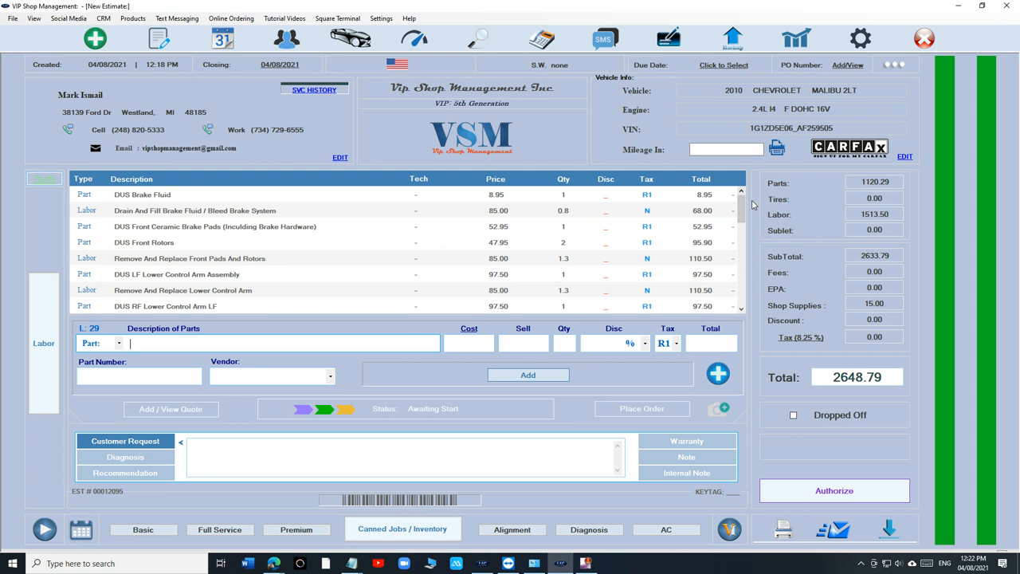
pyautogui.moveTo(510, 136)
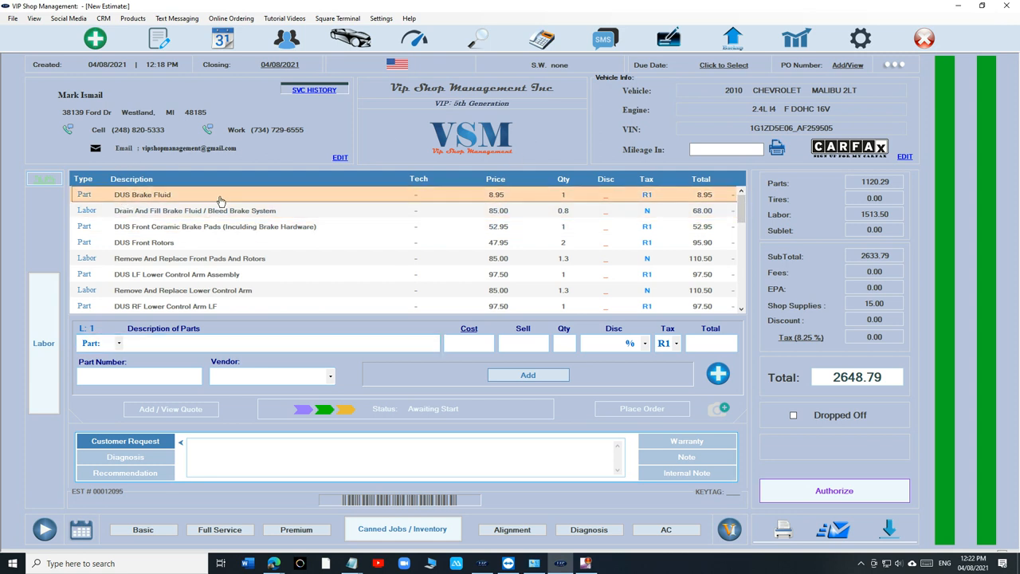
pyautogui.click(215, 226)
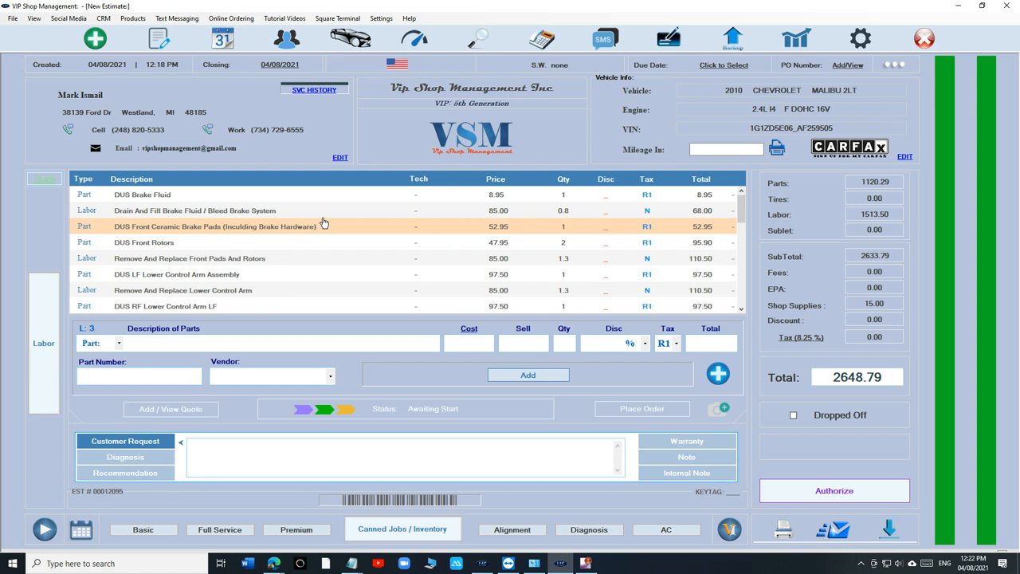
pyautogui.scroll(-3)
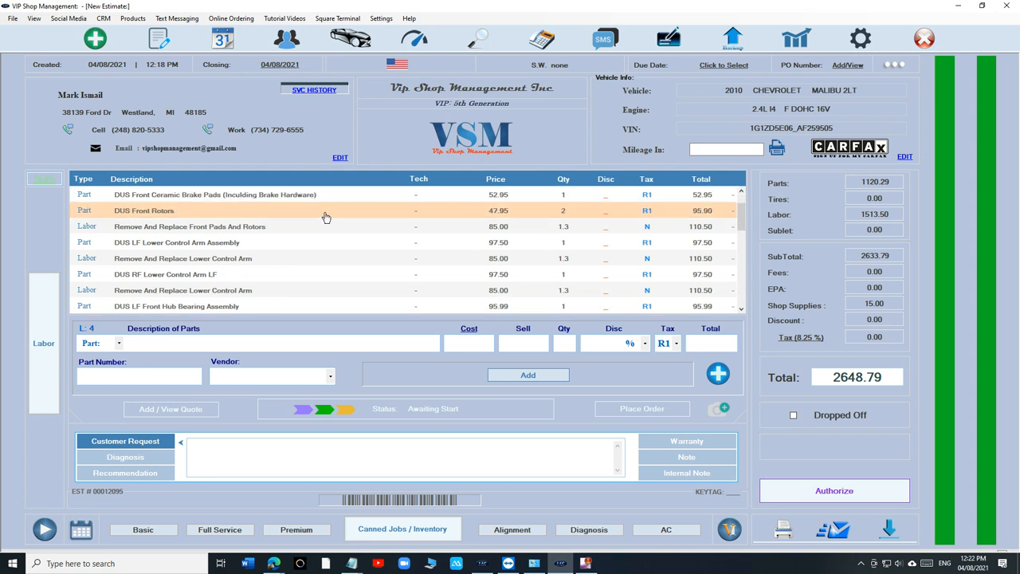
pyautogui.scroll(-3)
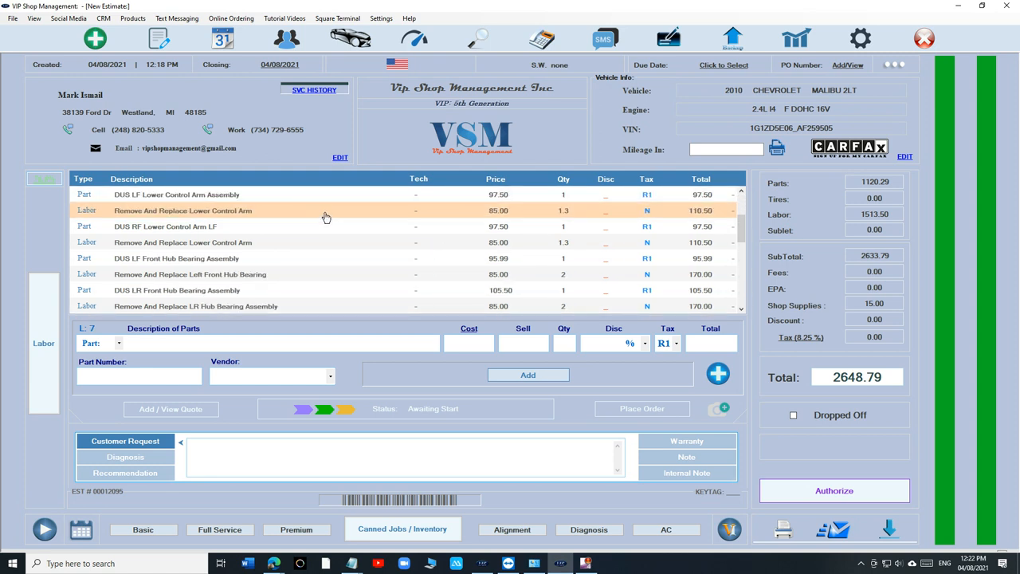
pyautogui.scroll(-3)
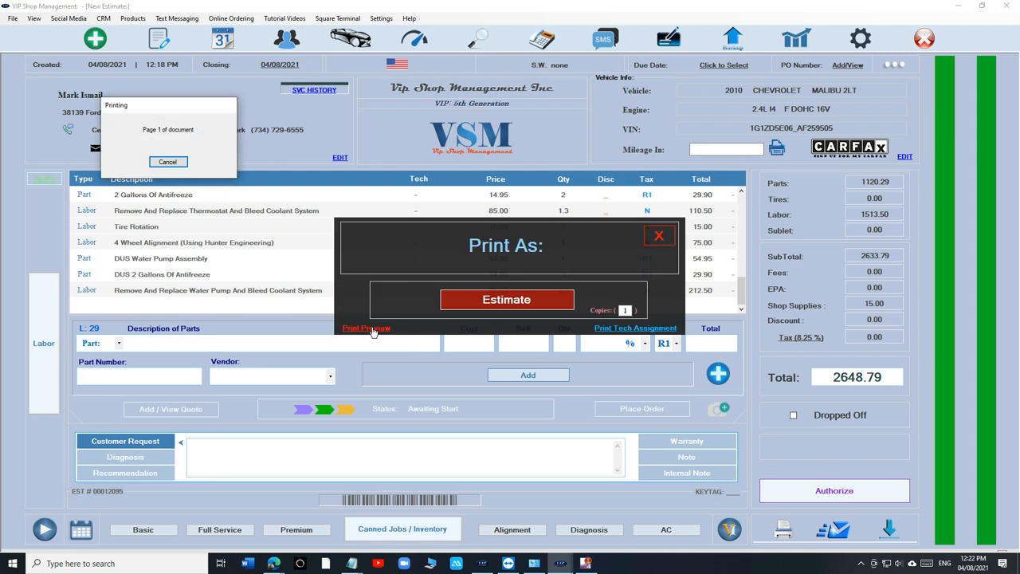
# - Preview both pages of the $2648.79 estimate printout, then close the preview
pyautogui.click(366, 328)
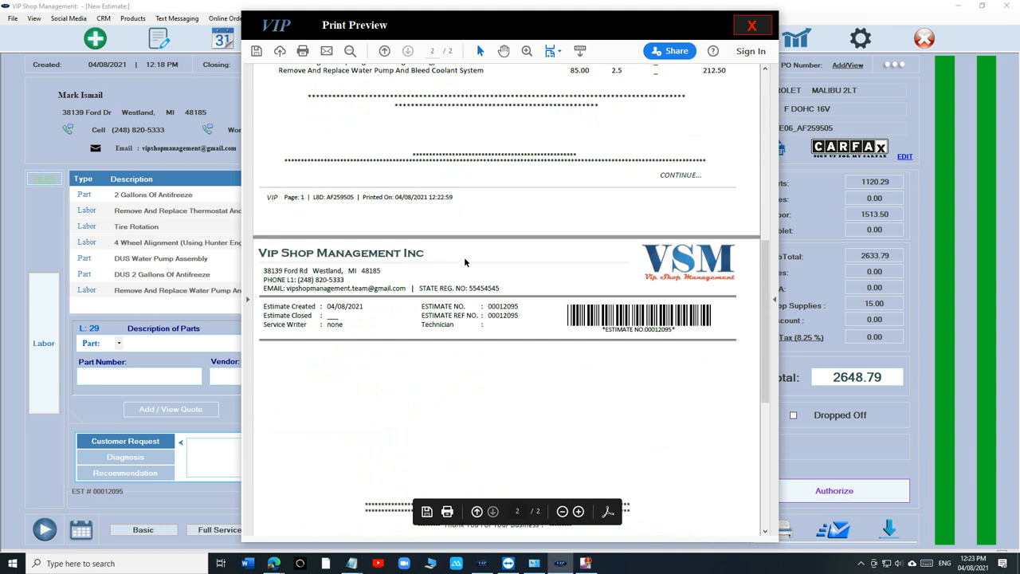
pyautogui.click(384, 50)
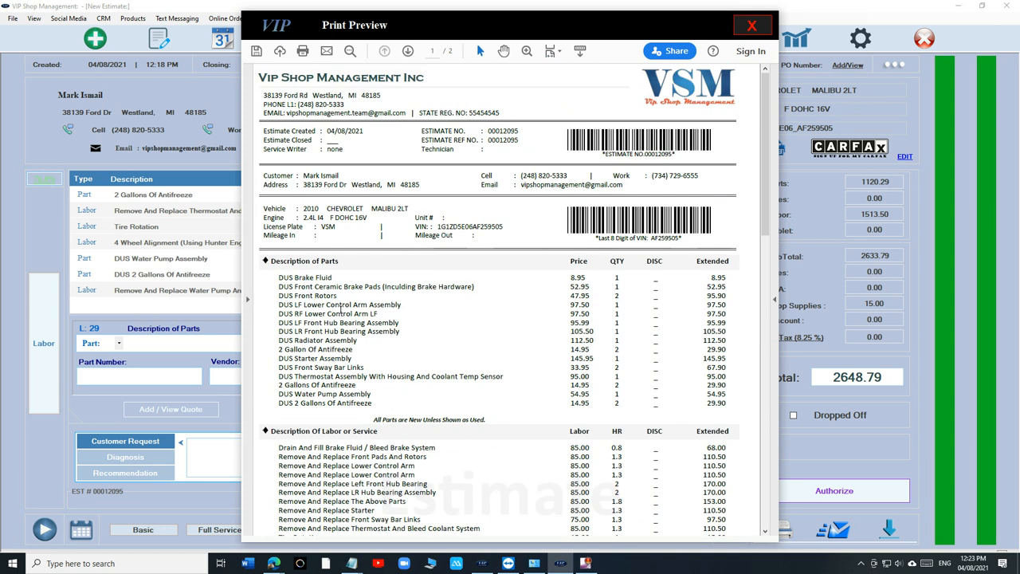
pyautogui.click(408, 50)
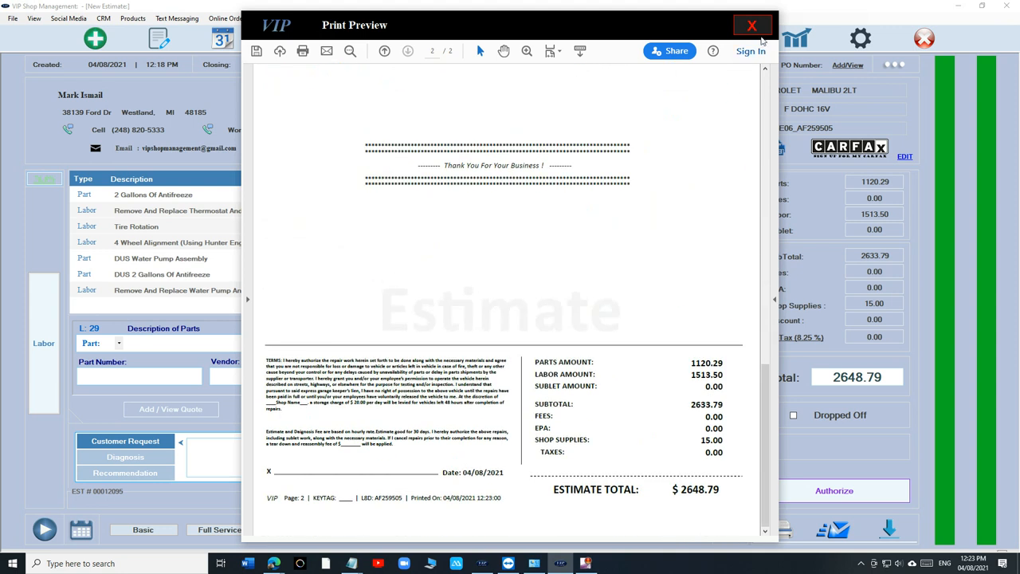
pyautogui.click(752, 25)
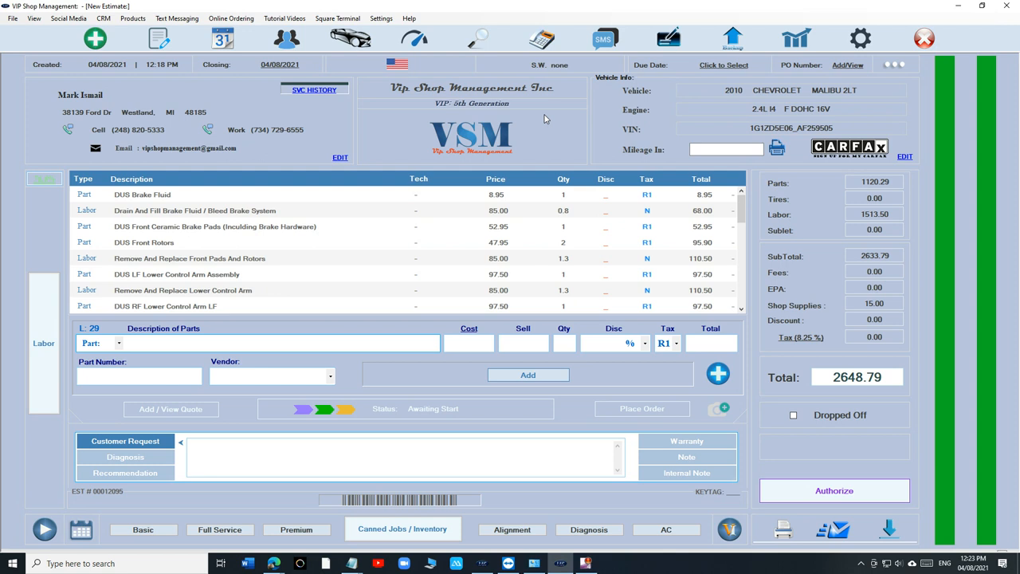
pyautogui.click(279, 342)
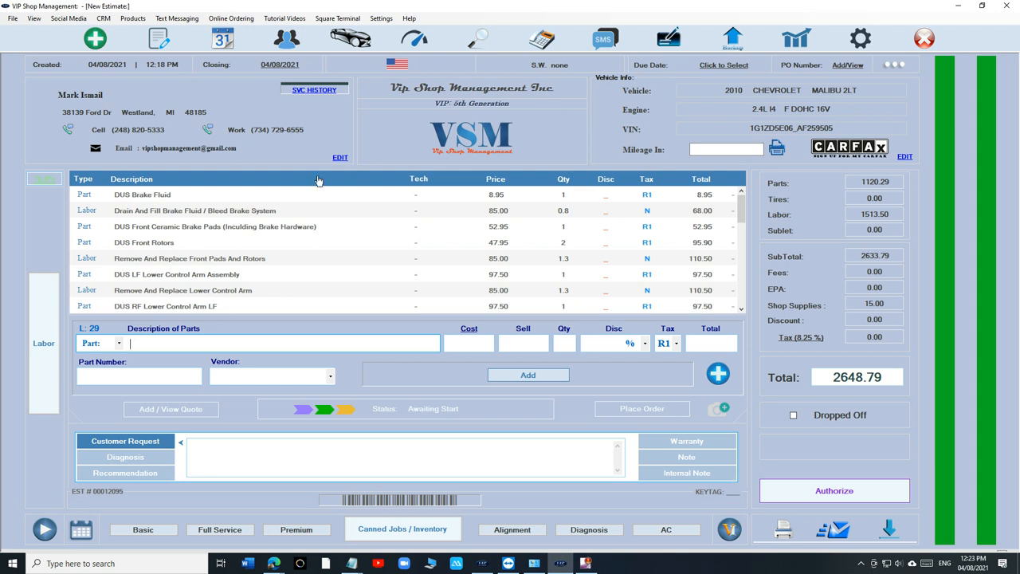
pyautogui.click(215, 227)
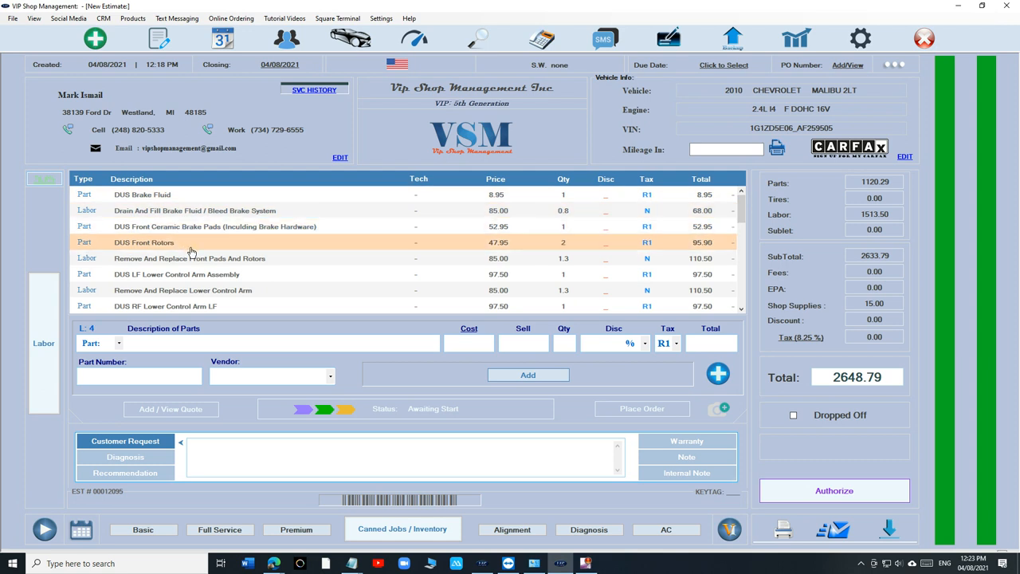
pyautogui.scroll(-3)
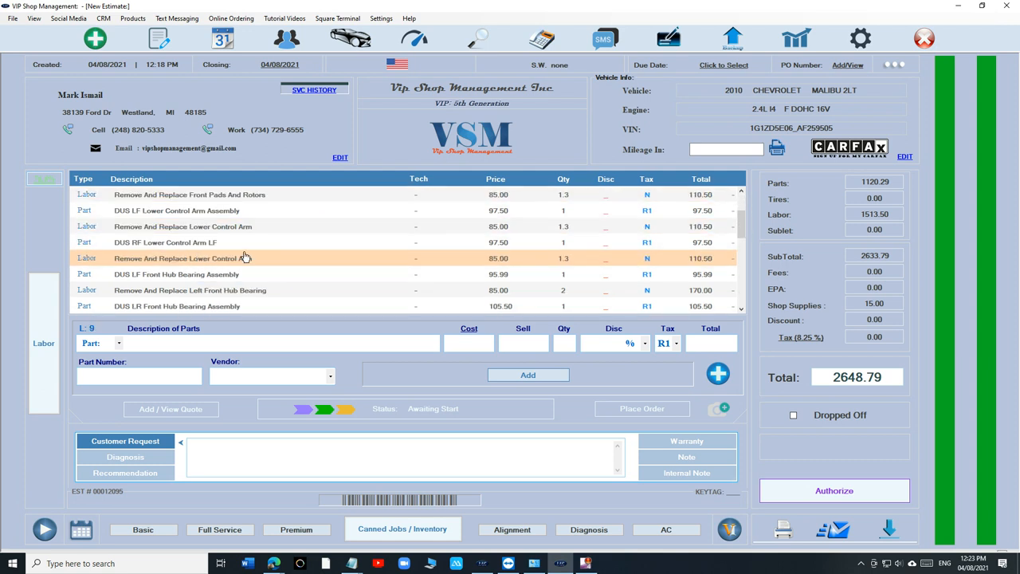
pyautogui.scroll(-3)
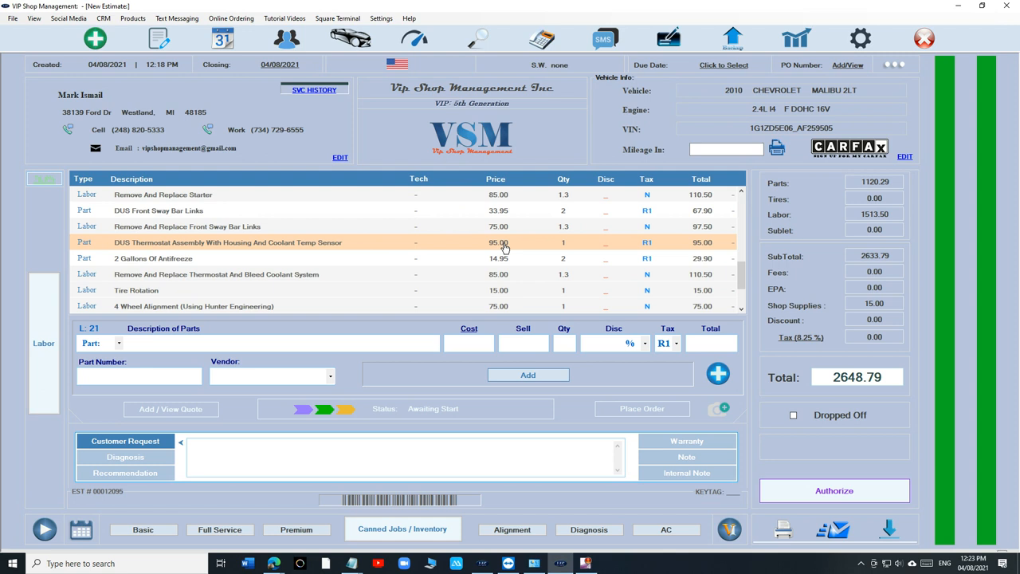
pyautogui.click(158, 210)
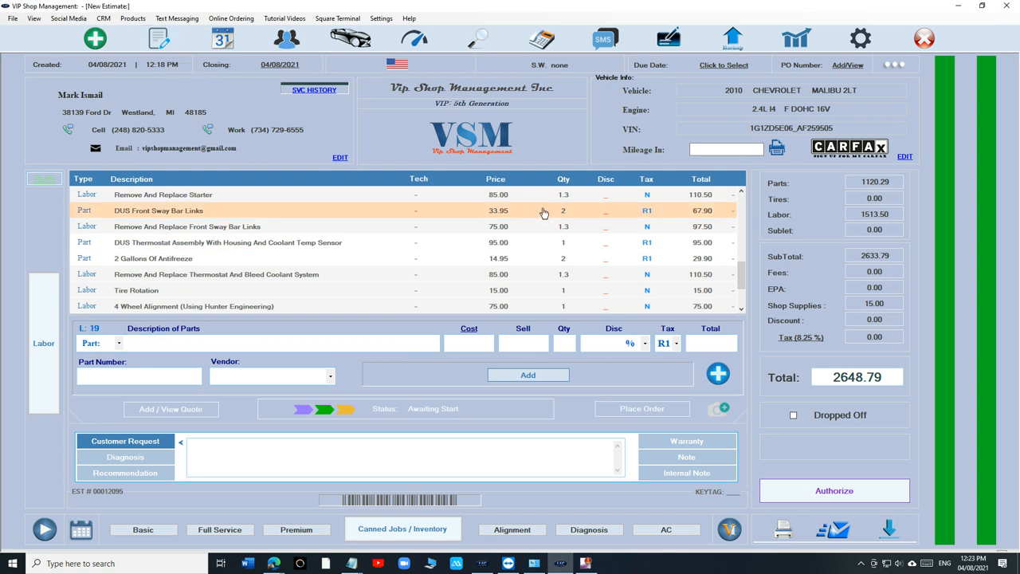
pyautogui.click(279, 343)
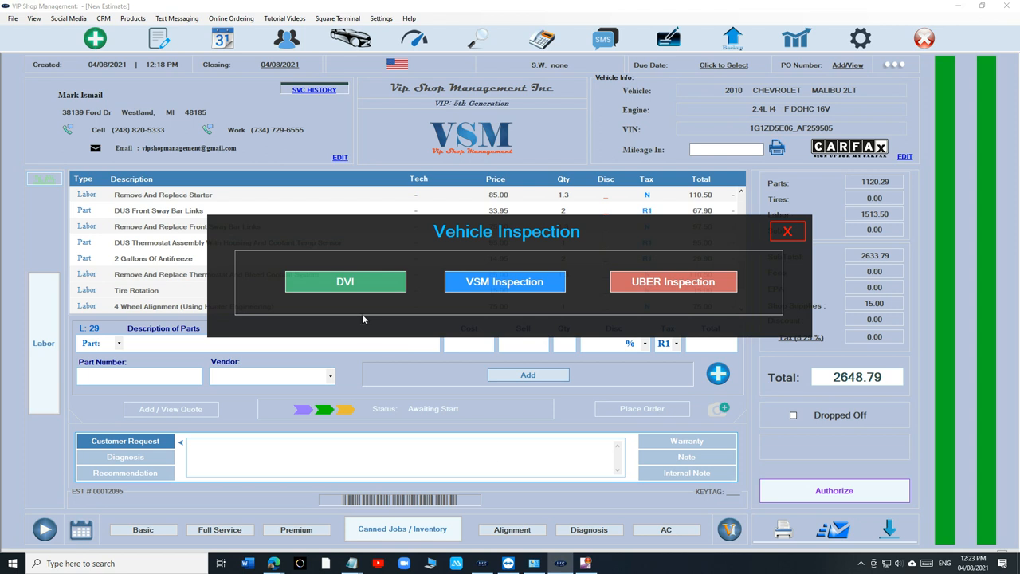
pyautogui.click(344, 281)
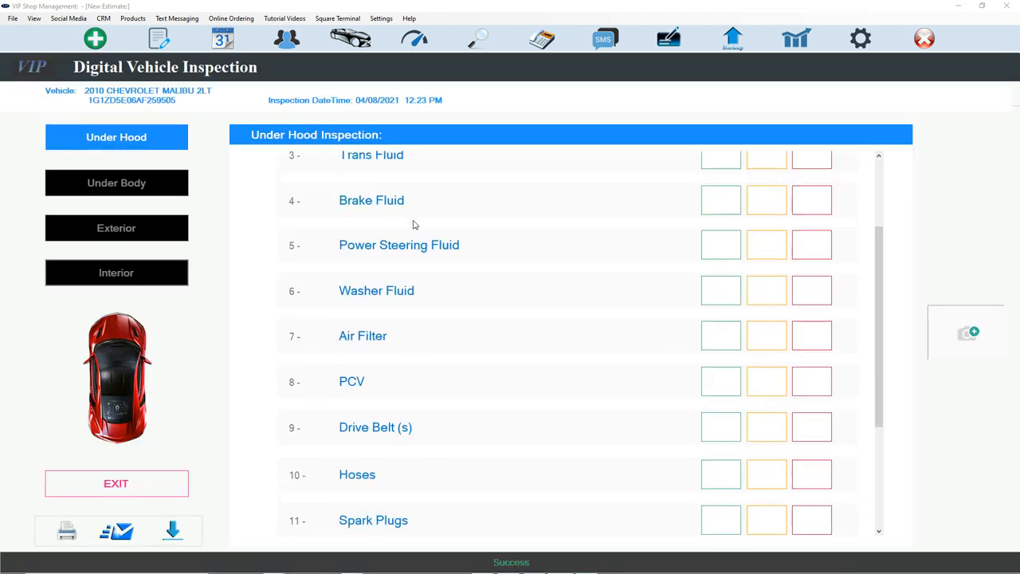
pyautogui.scroll(-3)
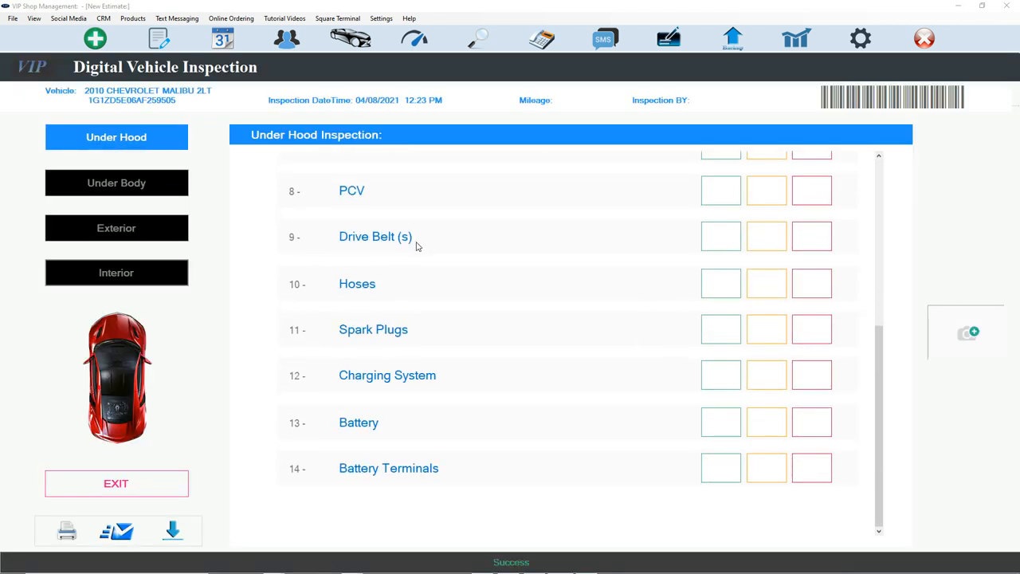
pyautogui.scroll(3)
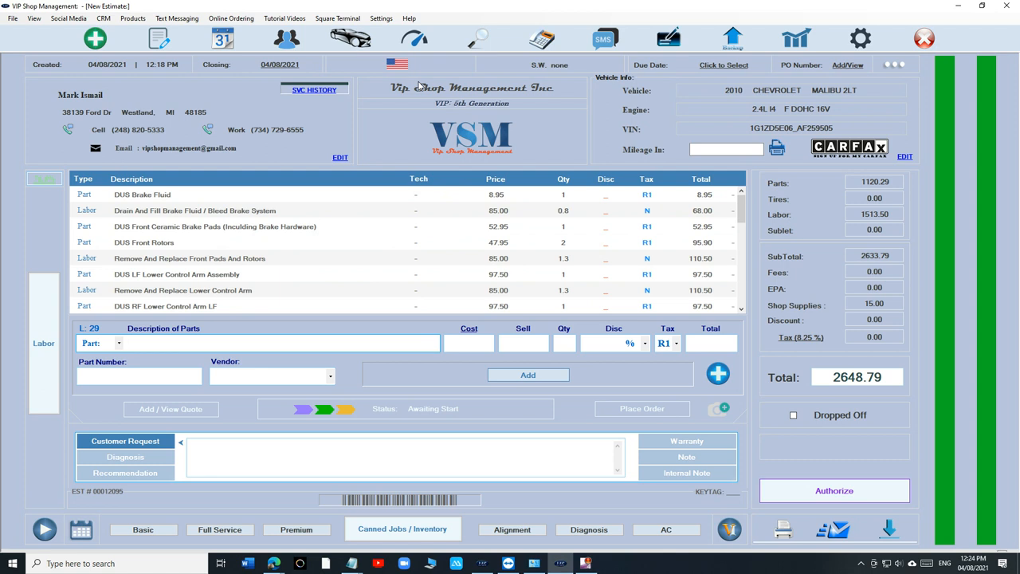
pyautogui.click(279, 342)
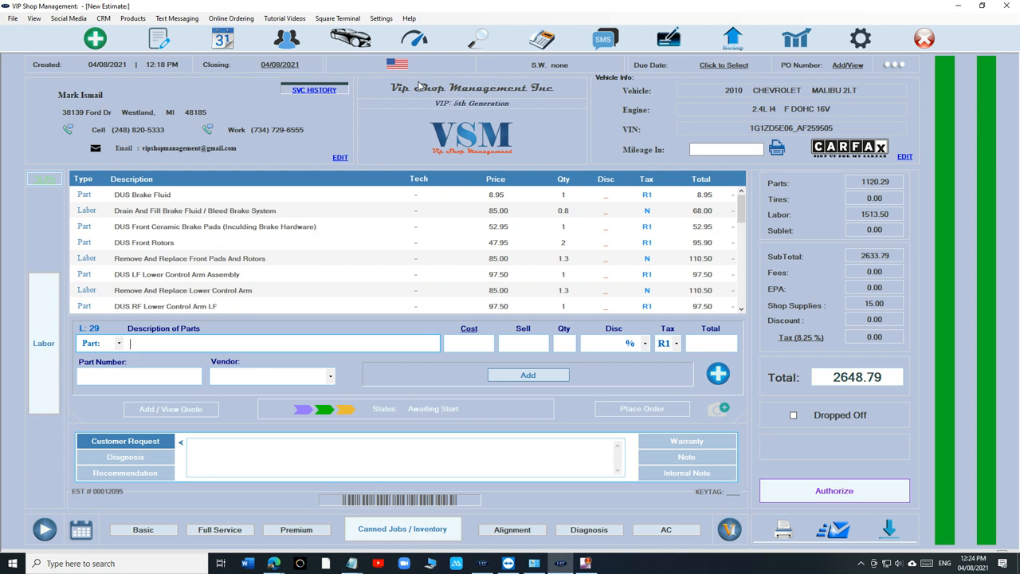